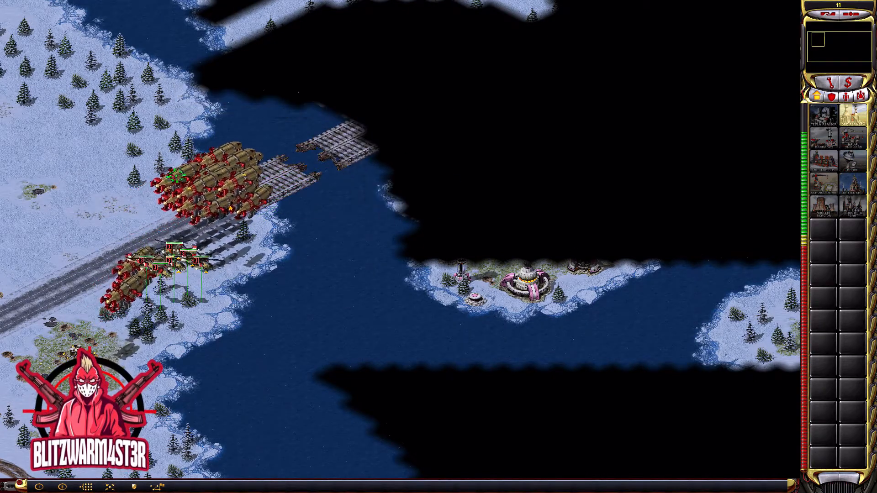
- Scroll the cnc-ddraw README down to the Instructions and Supported Games sections
{"action": "scroll", "scroll_direction": "right", "scroll_amount": 3}
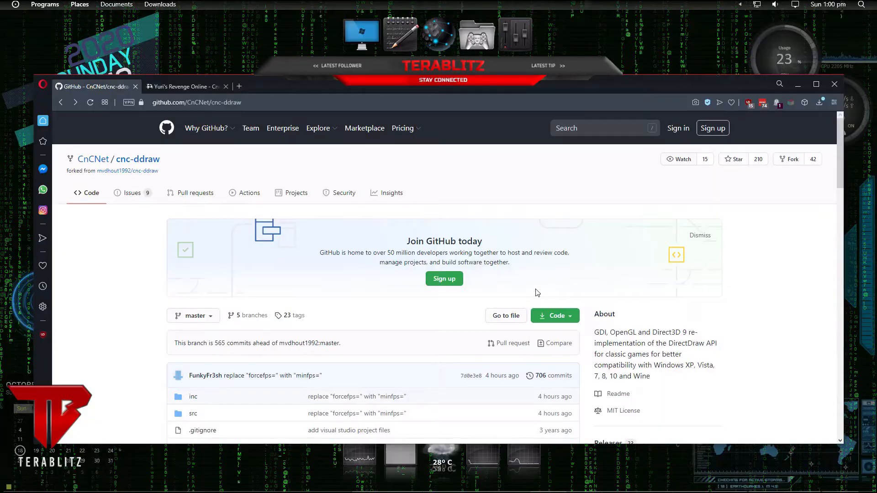
{"action": "mouse_move", "coordinate": [132, 193]}
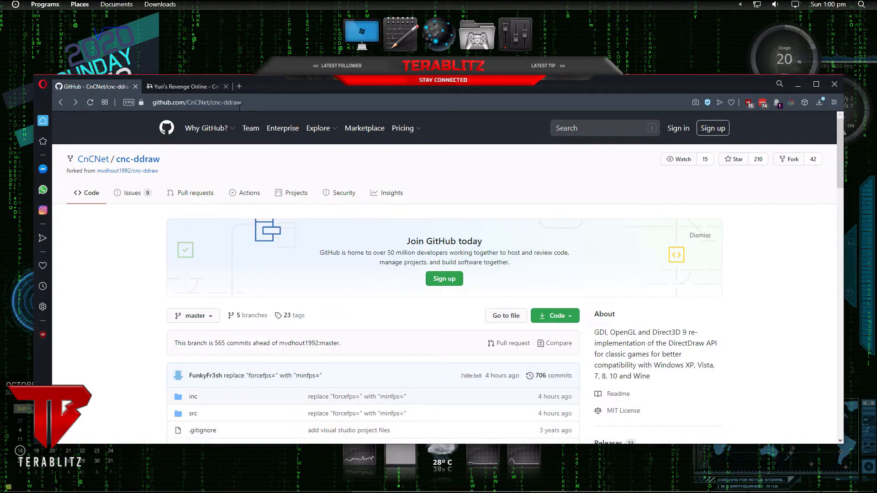
{"action": "left_click", "coordinate": [196, 102]}
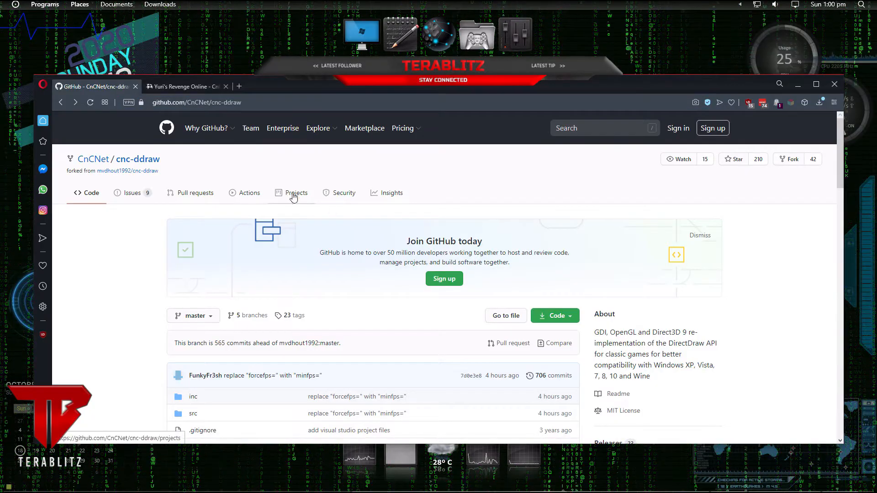
{"action": "scroll", "scroll_direction": "down", "scroll_amount": 3}
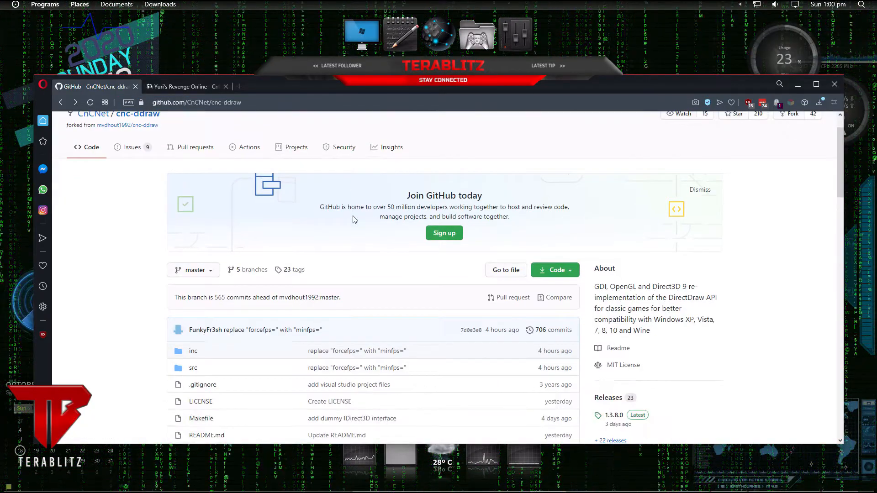
{"action": "scroll", "scroll_direction": "down", "scroll_amount": 3}
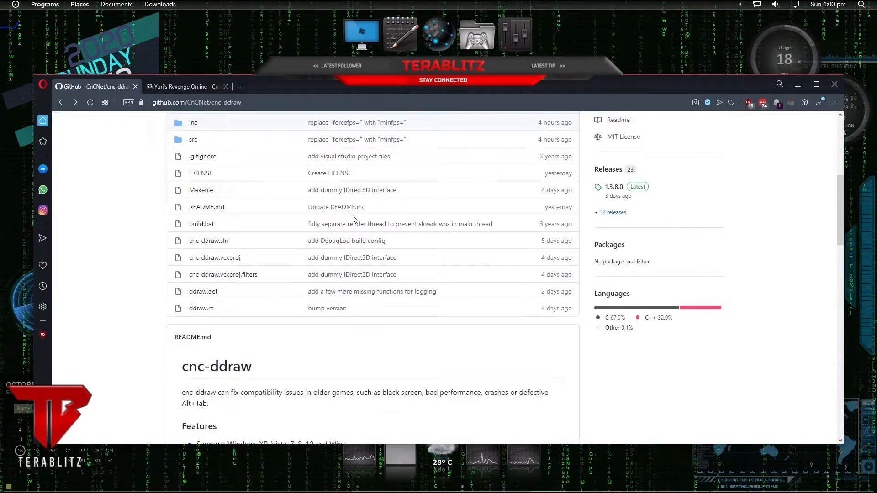
{"action": "scroll", "scroll_direction": "down", "scroll_amount": 3}
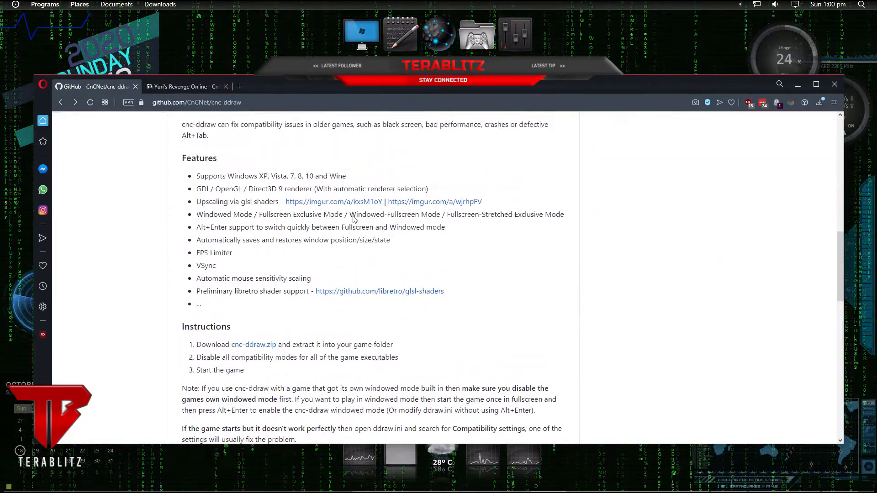
{"action": "scroll", "scroll_direction": "down", "scroll_amount": 3}
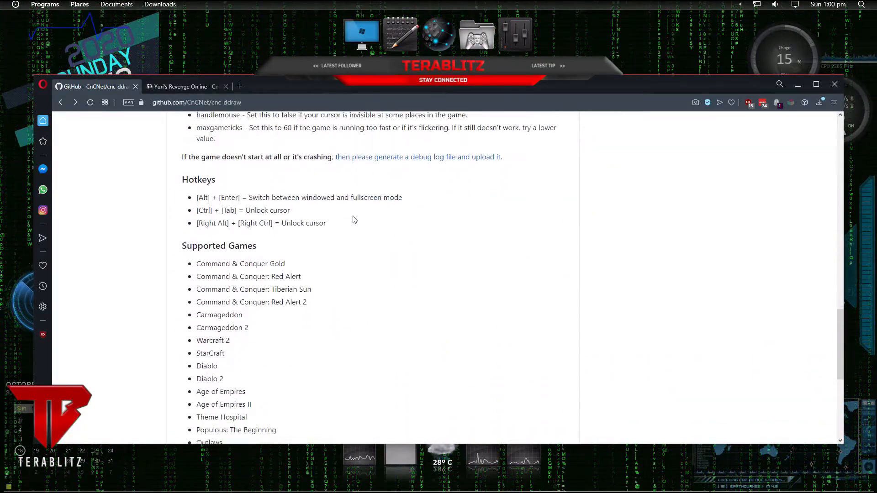
{"action": "scroll", "scroll_direction": "down", "scroll_amount": 3}
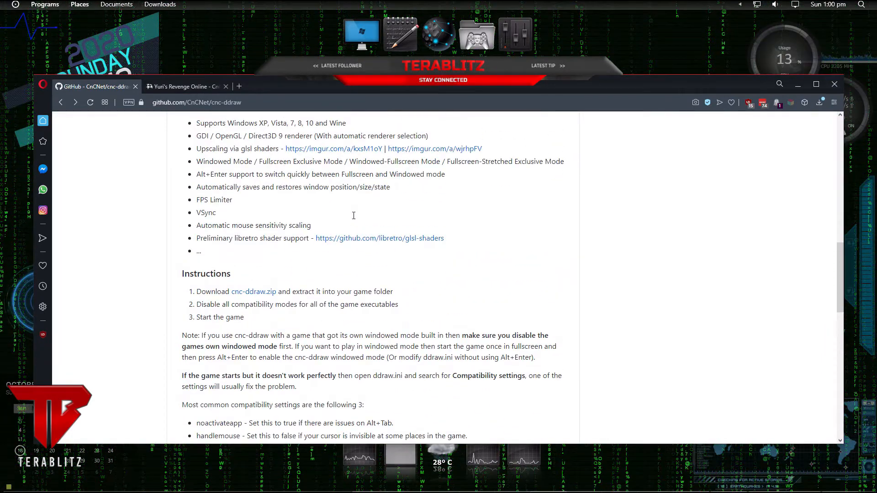
{"action": "mouse_move", "coordinate": [253, 294]}
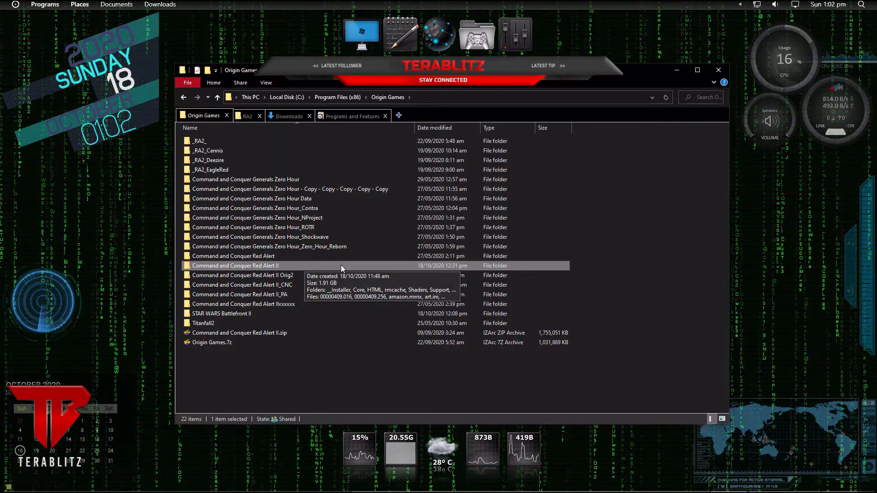
- Open the Command and Conquer Red Alert II folder and select ddraw.dll
{"action": "double_click", "coordinate": [235, 266]}
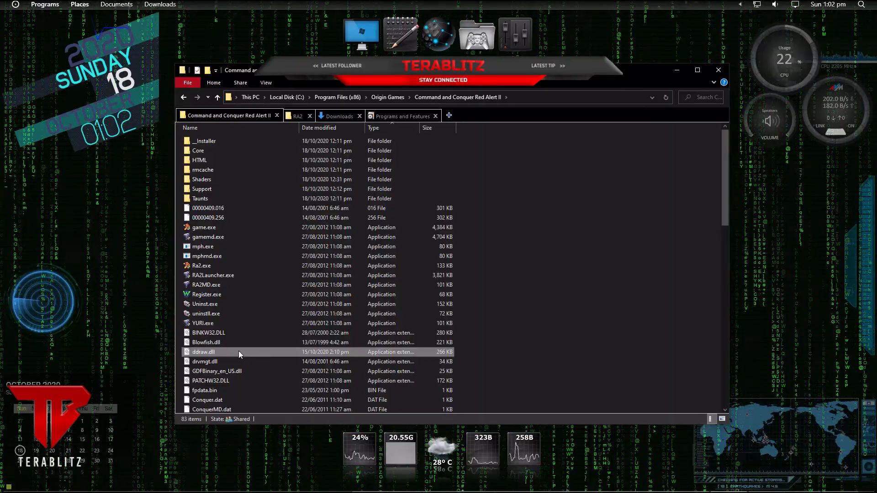
{"action": "left_click", "coordinate": [203, 351]}
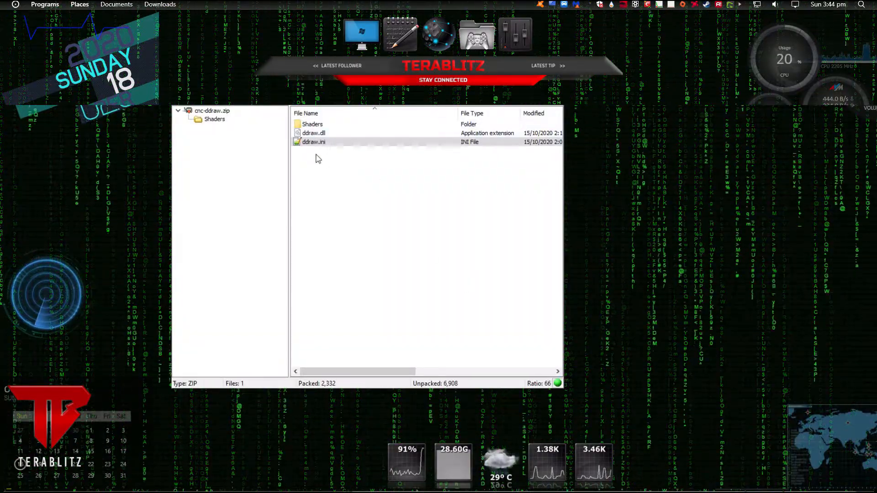
- Select ddraw.ini in the cnc-ddraw.zip archive listing
{"action": "left_click", "coordinate": [314, 133]}
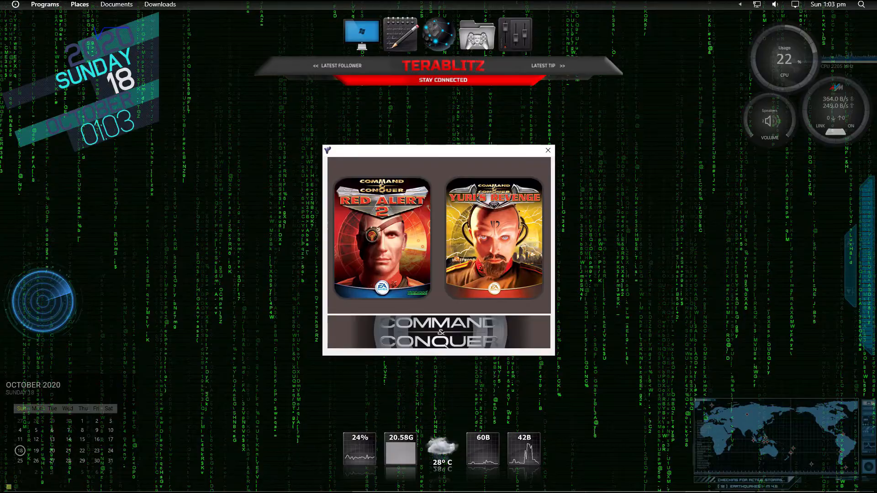
- Click a game cover in the Red Alert 2 launcher window
{"action": "left_click", "coordinate": [547, 150]}
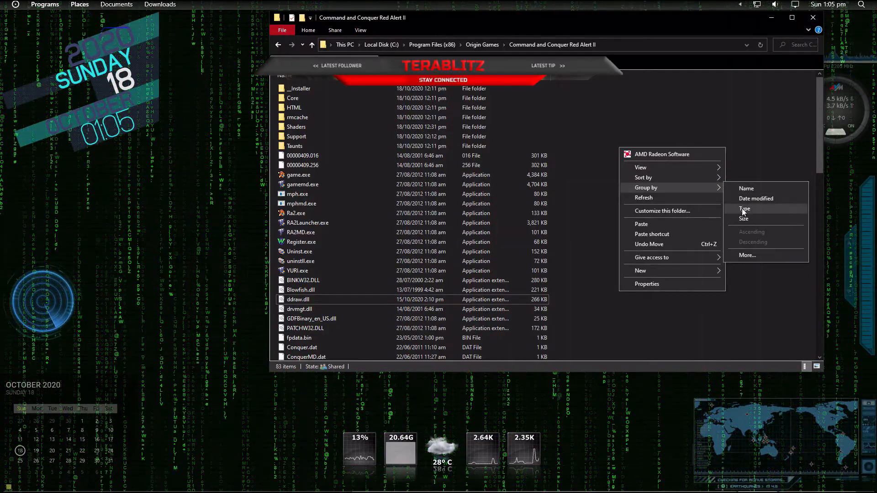
- Group the folder by Type and select all eleven Application files
{"action": "left_click", "coordinate": [745, 209]}
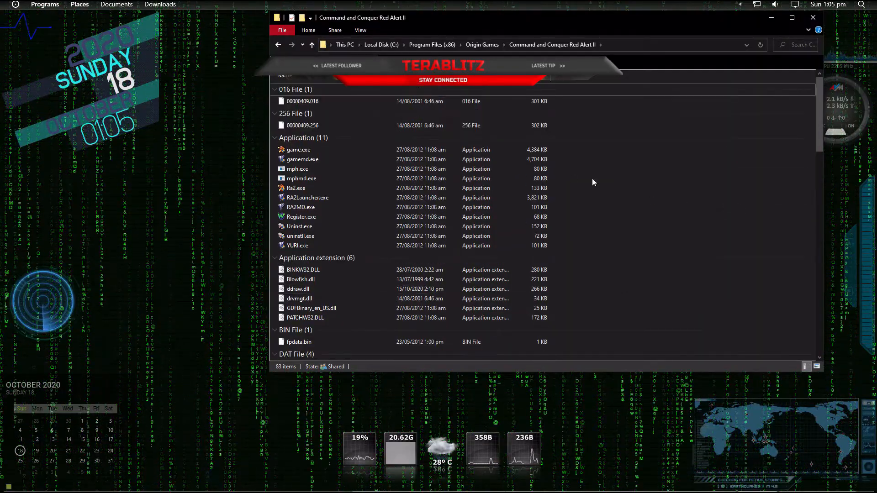
{"action": "left_click", "coordinate": [304, 138]}
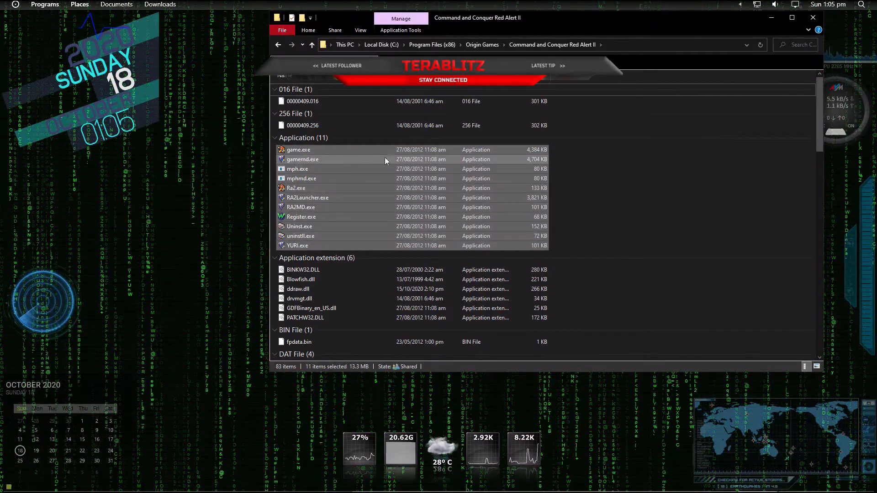
{"action": "mouse_move", "coordinate": [500, 168]}
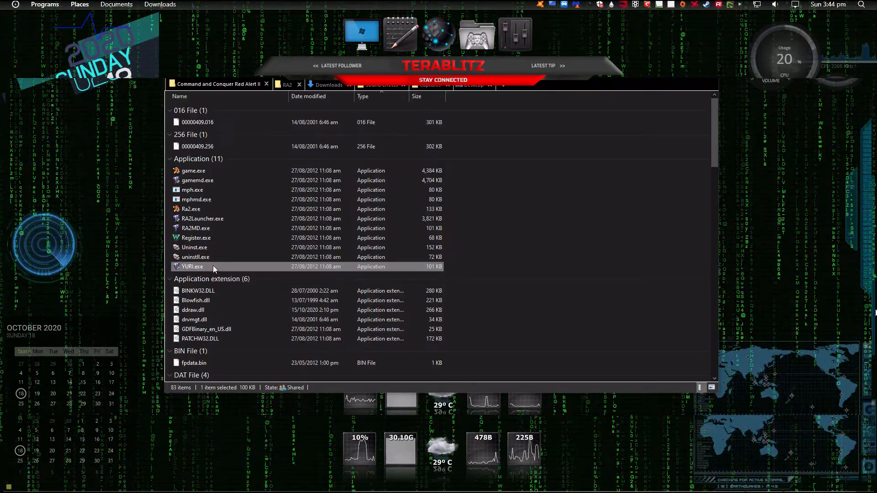
- Verify YURI.exe's compatibility mode is unticked for all users, then close Properties
{"action": "right_click", "coordinate": [193, 266]}
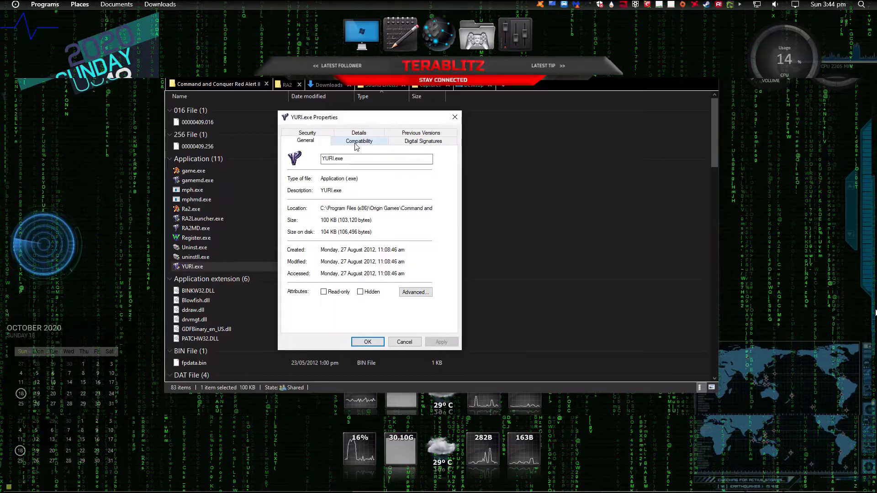
{"action": "left_click", "coordinate": [358, 140]}
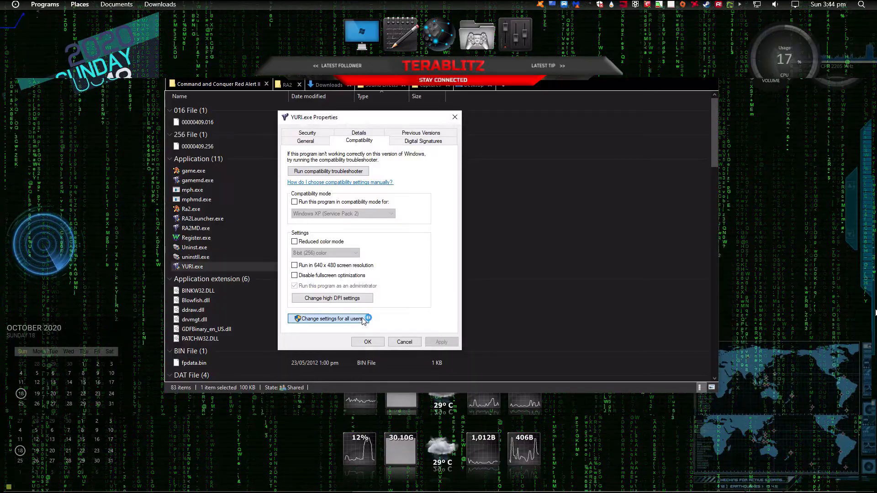
{"action": "left_click", "coordinate": [329, 319]}
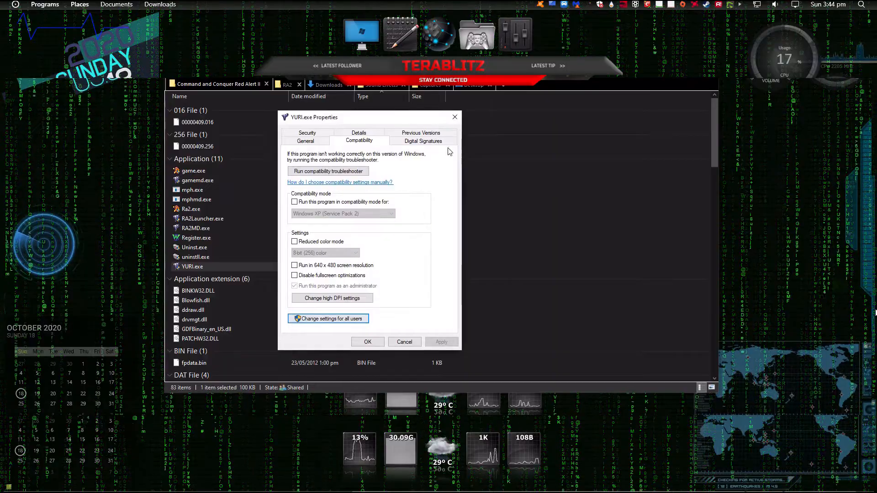
{"action": "mouse_move", "coordinate": [454, 118]}
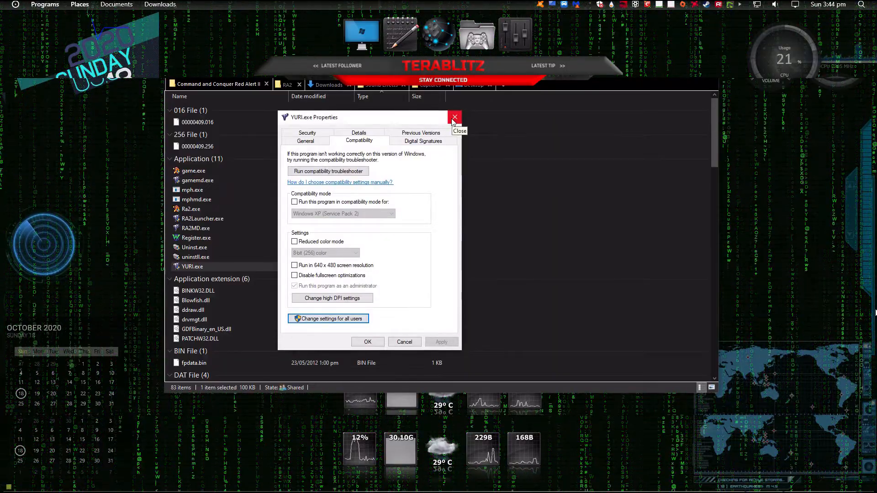
{"action": "left_click", "coordinate": [455, 117]}
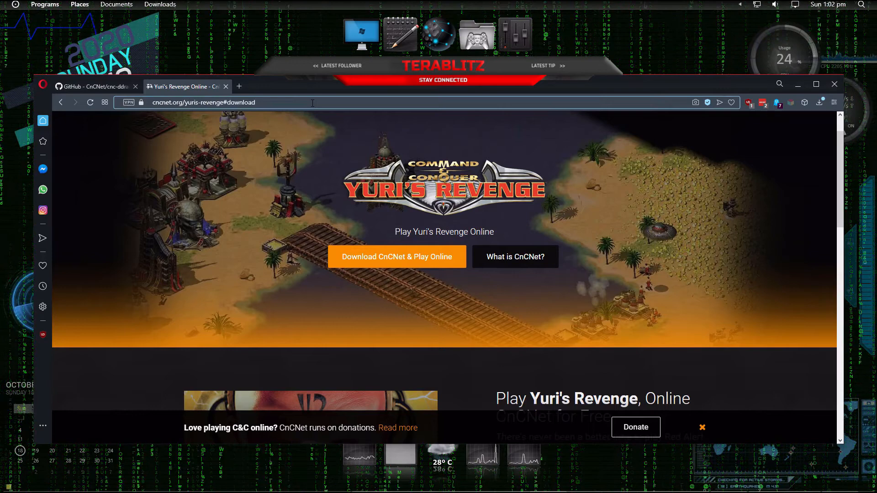
{"action": "mouse_move", "coordinate": [351, 256]}
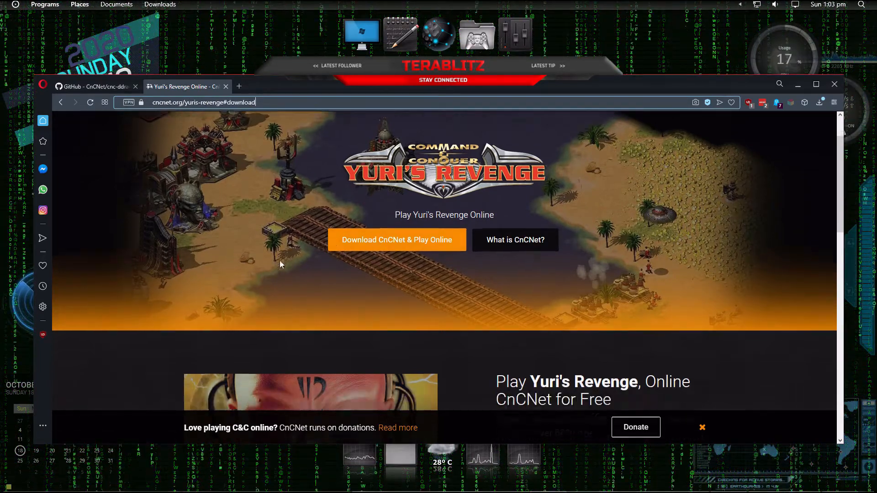
{"action": "scroll", "scroll_direction": "down", "scroll_amount": 3}
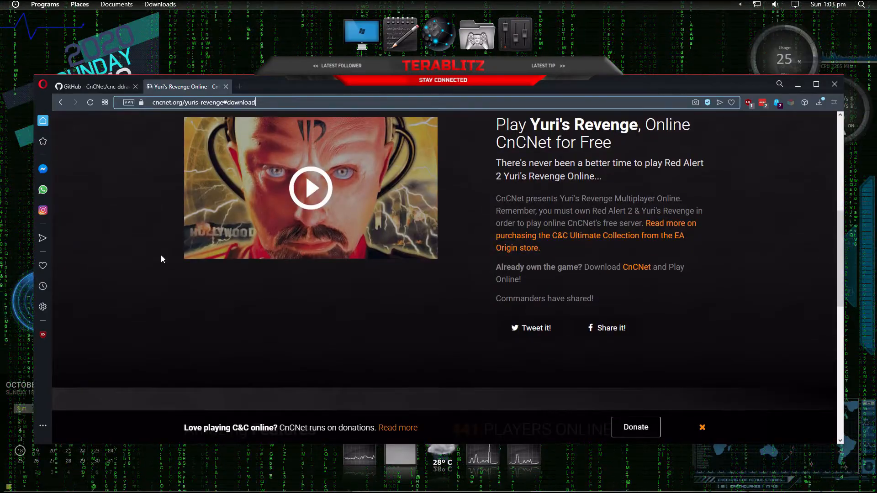